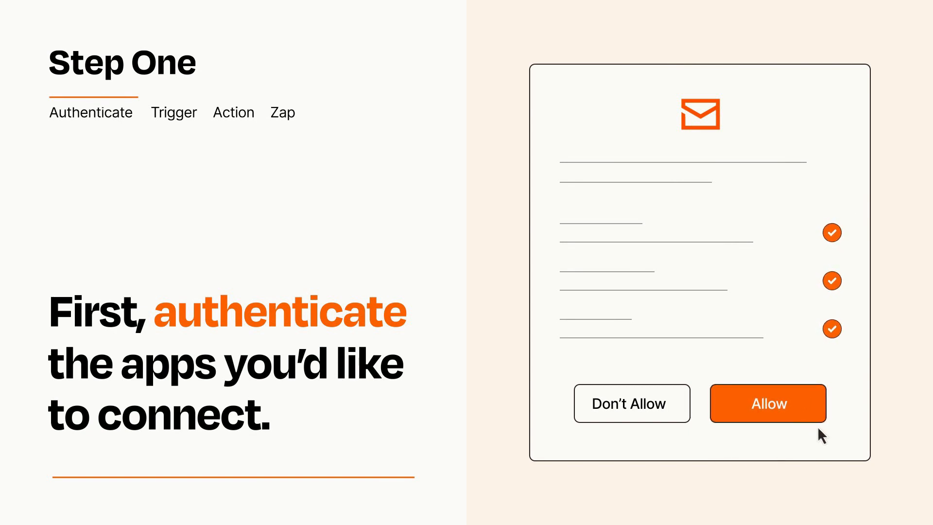
Step: Authorize the email app and set New Zap Error as the trigger event
{"action": "left_click", "coordinate": [767, 403]}
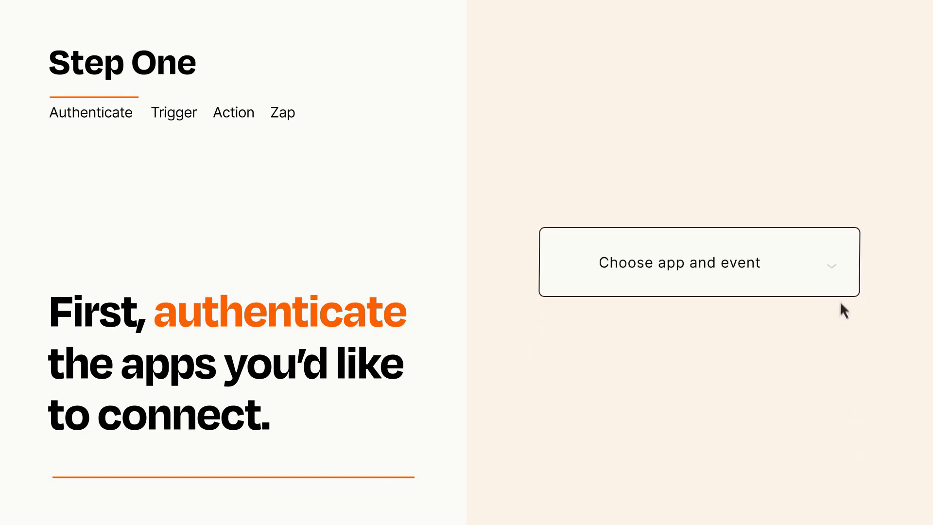
{"action": "left_click", "coordinate": [699, 262]}
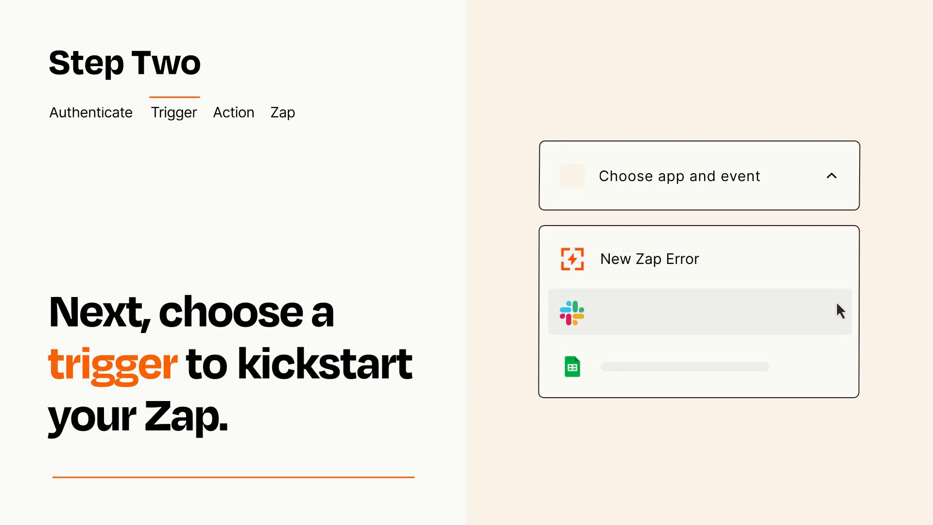
{"action": "mouse_move", "coordinate": [841, 371]}
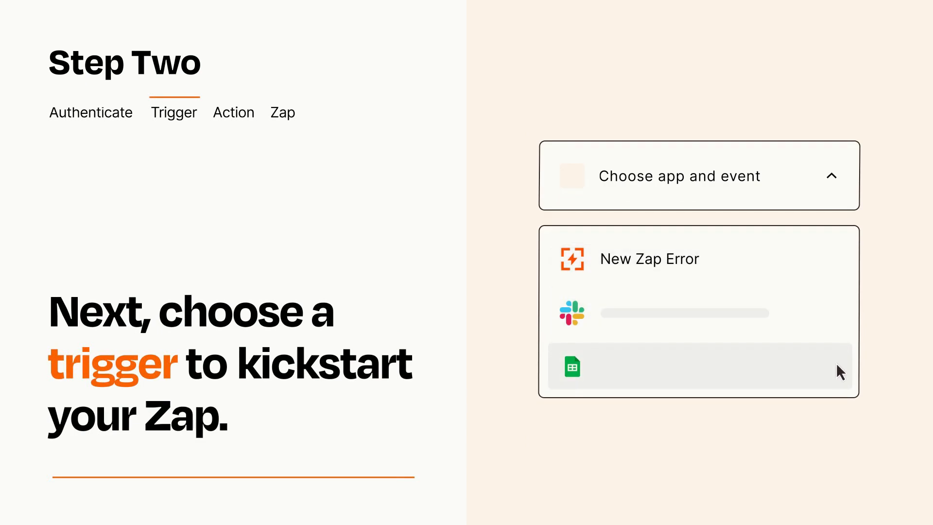
{"action": "mouse_move", "coordinate": [840, 265]}
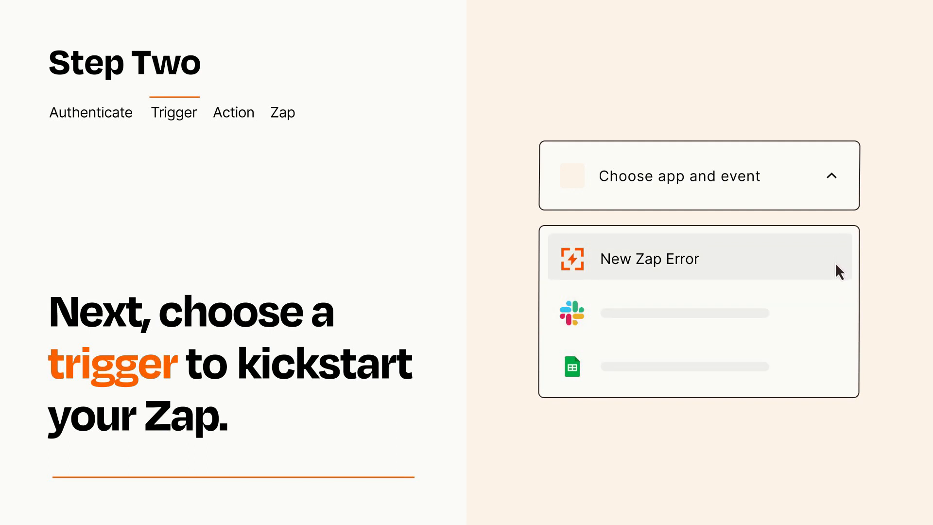
{"action": "left_click", "coordinate": [649, 259]}
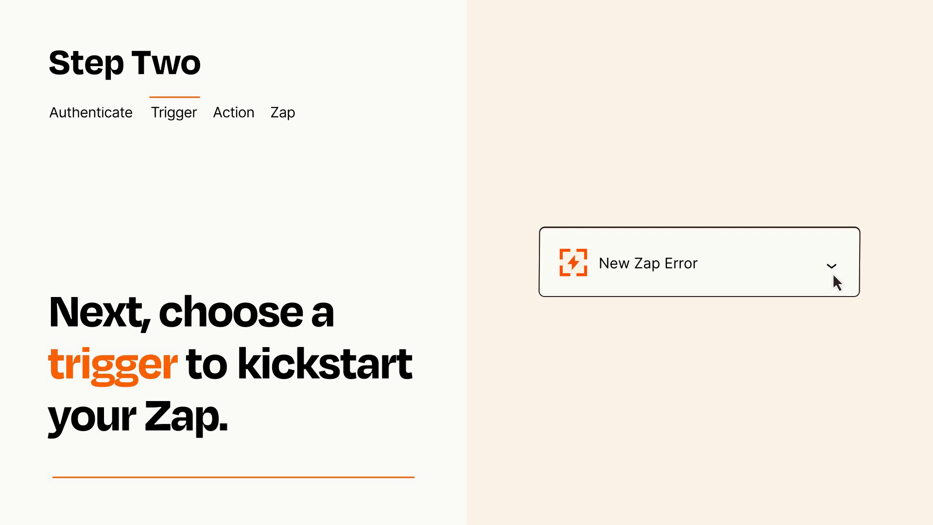
{"action": "mouse_move", "coordinate": [847, 276]}
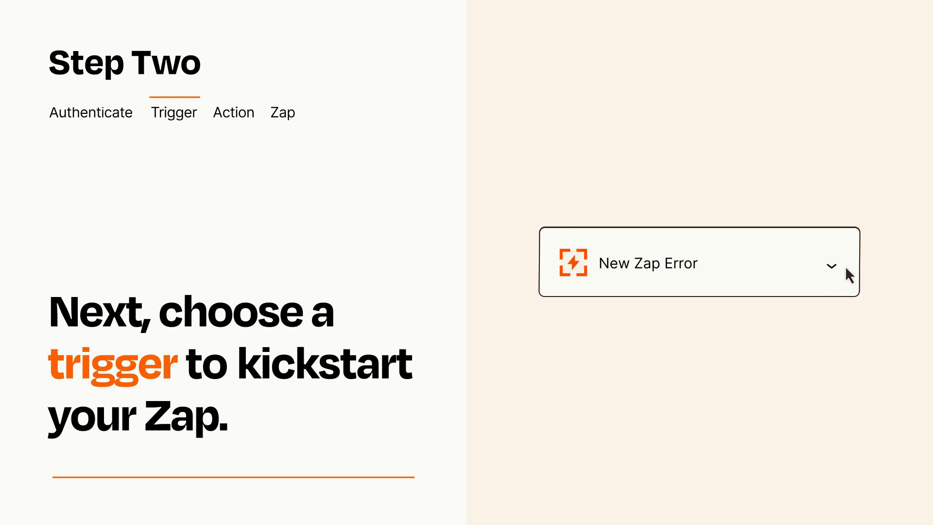
{"action": "mouse_move", "coordinate": [842, 268]}
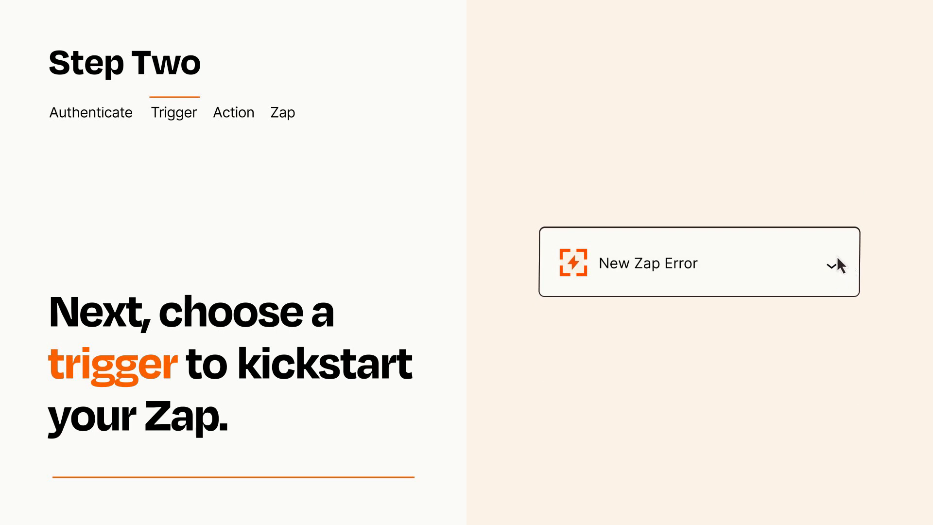
Step: Choose Send Outbound Email as the action event after the New Zap Error trigger
{"action": "left_click", "coordinate": [699, 262]}
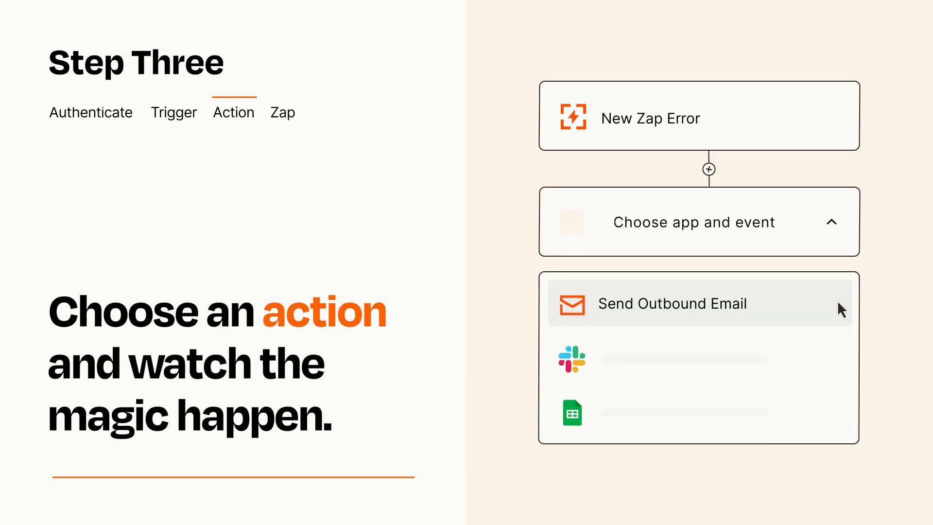
{"action": "mouse_move", "coordinate": [839, 368]}
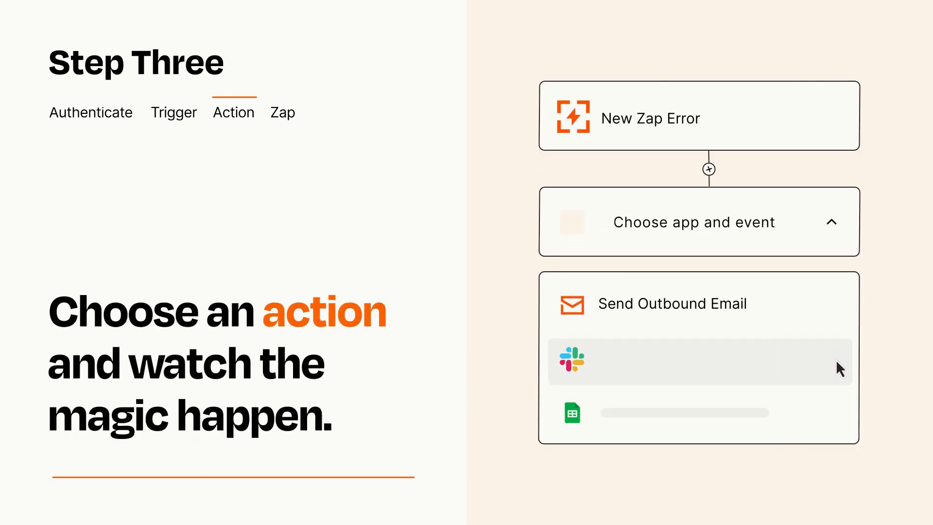
{"action": "mouse_move", "coordinate": [840, 323]}
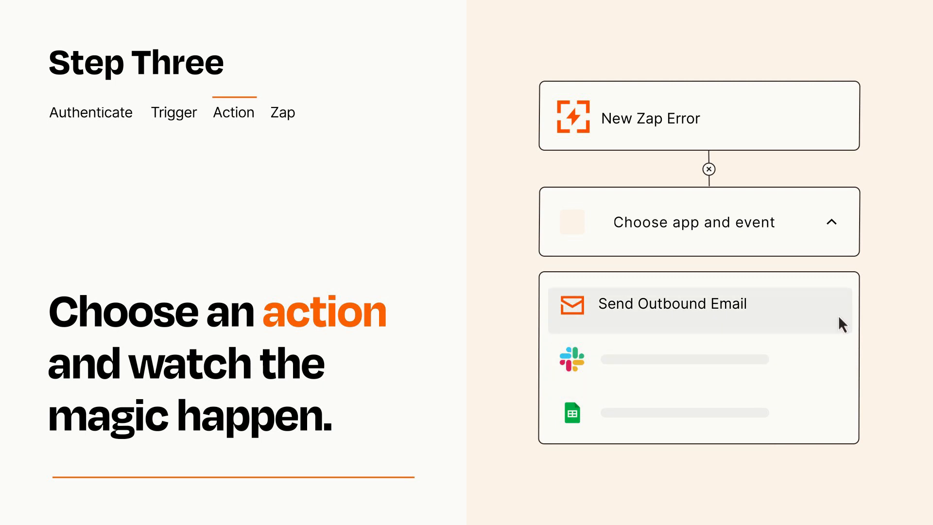
{"action": "left_click", "coordinate": [673, 303]}
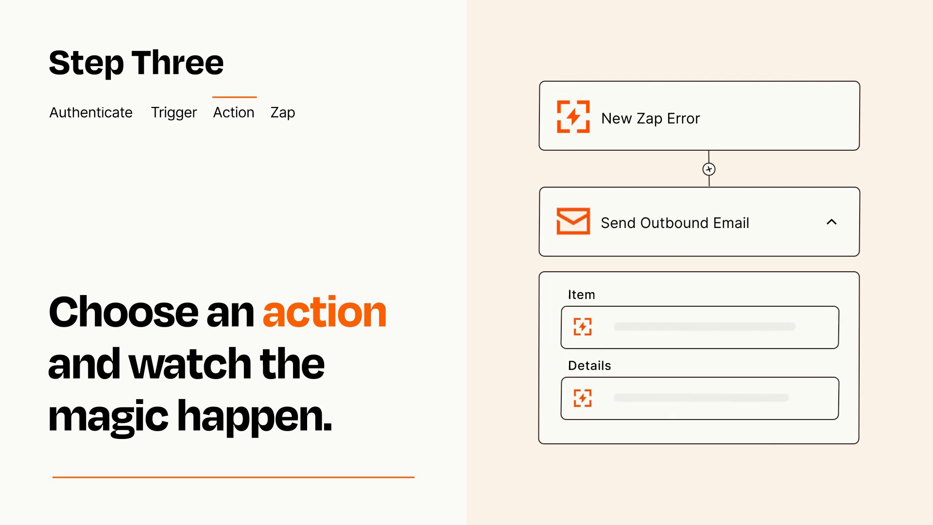
{"action": "left_click", "coordinate": [832, 222]}
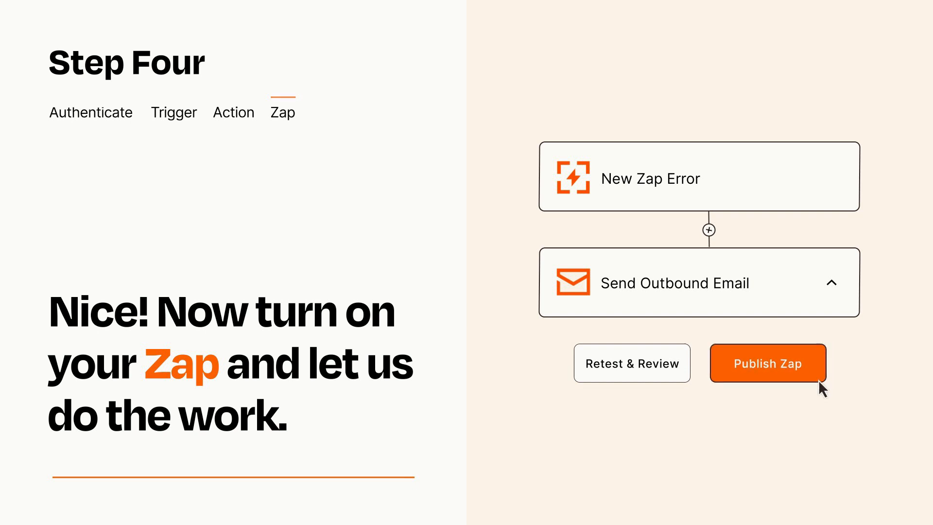
Step: Publish the New Zap Error to Send Outbound Email Zap
{"action": "left_click", "coordinate": [768, 363]}
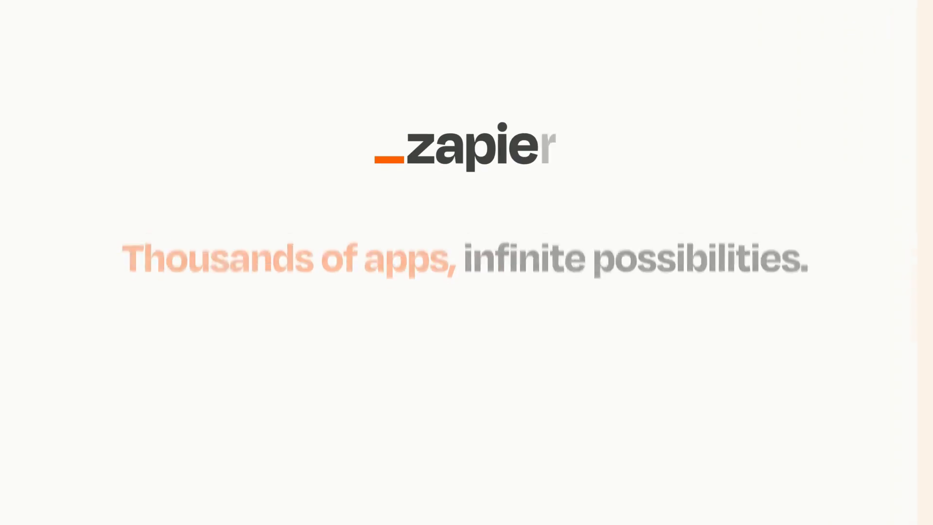